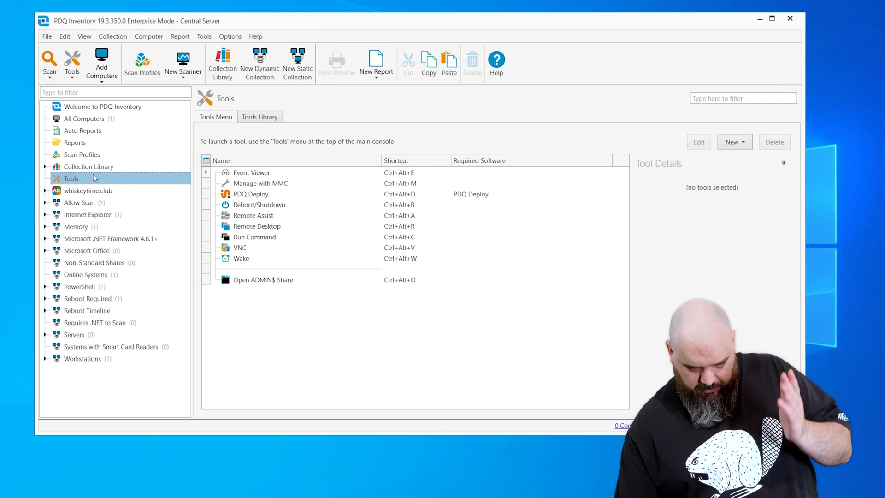
{"action": "mouse_move", "coordinate": [312, 201]}
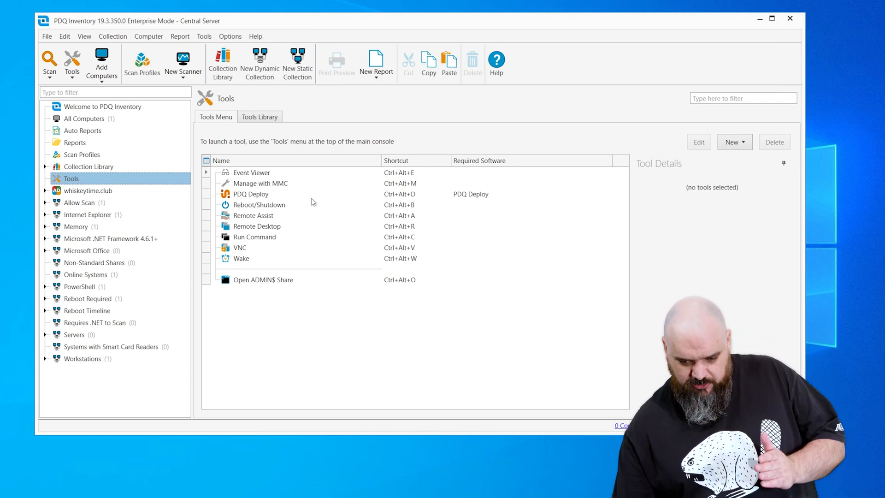
{"action": "mouse_move", "coordinate": [287, 200]}
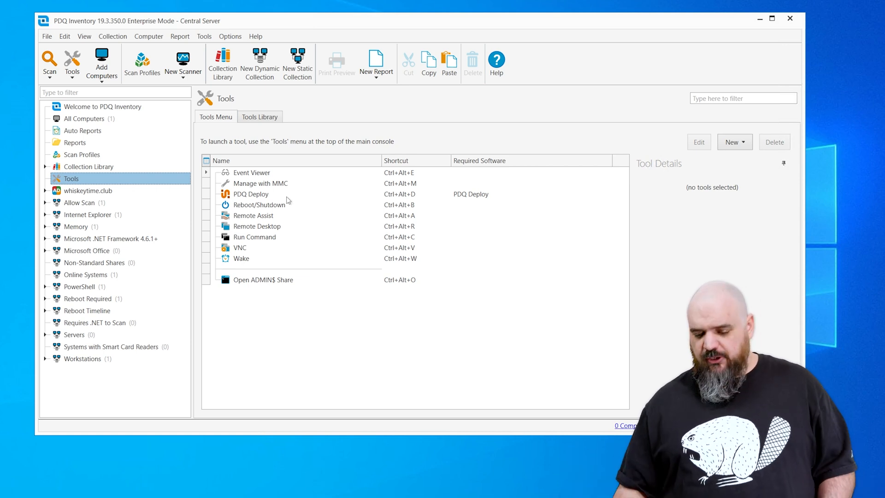
Create a new custom tool and make its command type PowerShell.
{"action": "left_click", "coordinate": [735, 142]}
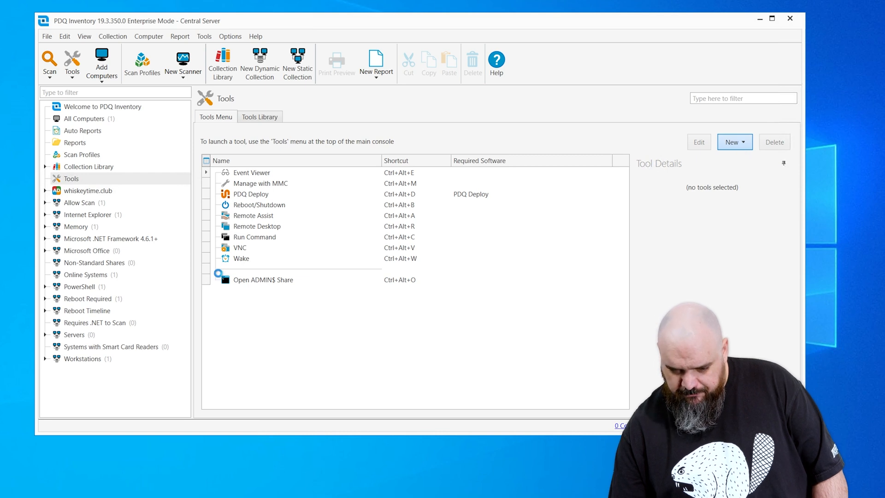
{"action": "left_click", "coordinate": [731, 141]}
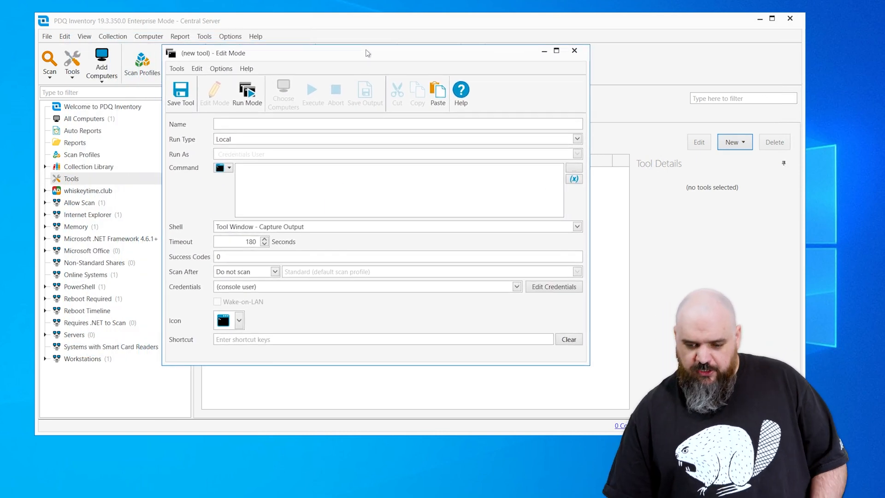
{"action": "left_click", "coordinate": [230, 168]}
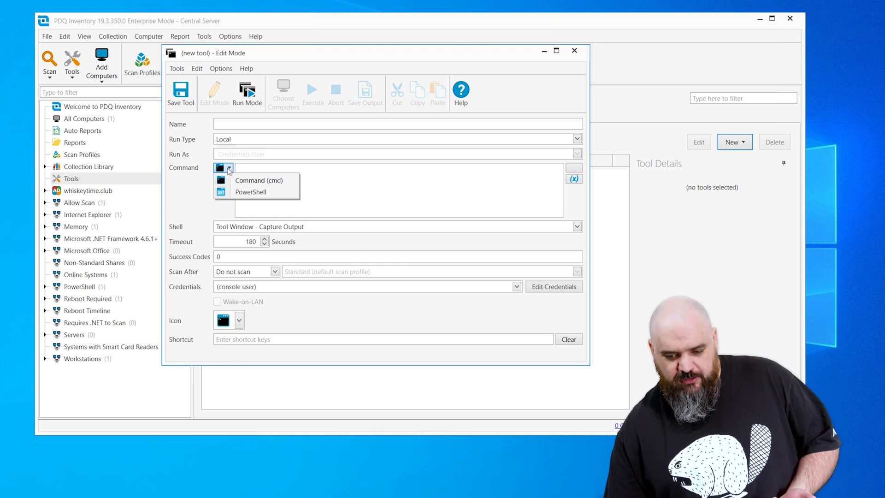
{"action": "left_click", "coordinate": [250, 192]}
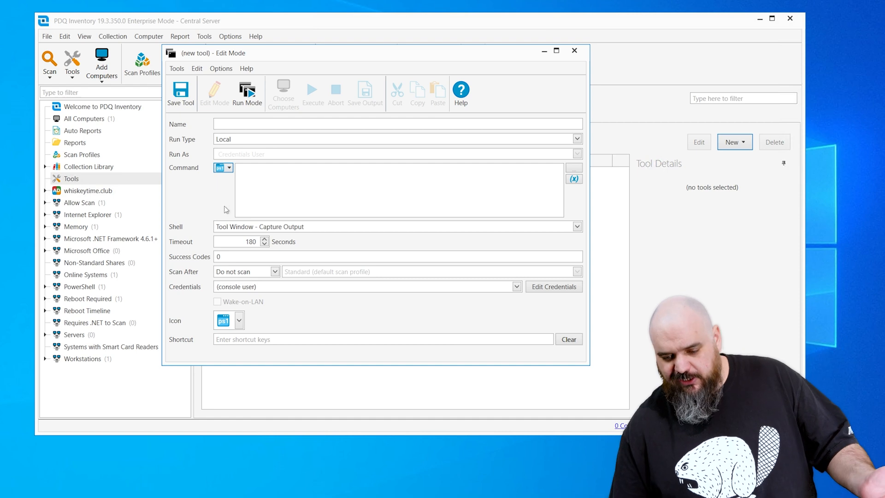
{"action": "left_click", "coordinate": [577, 140]}
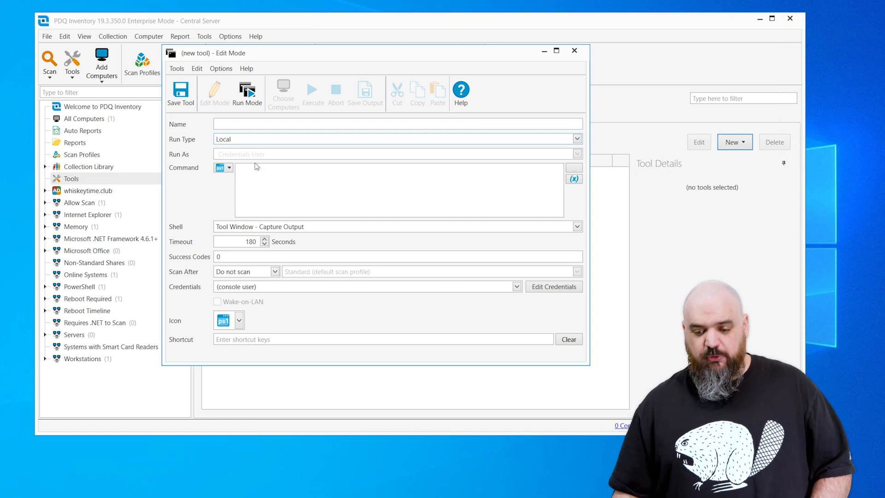
Set the tool's run type to Remote, running as the logged-on user.
{"action": "left_click", "coordinate": [575, 139]}
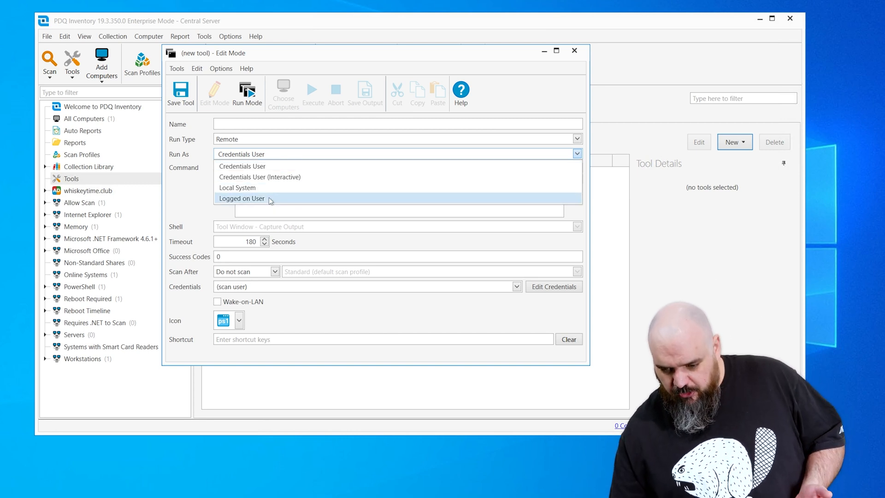
{"action": "left_click", "coordinate": [241, 198]}
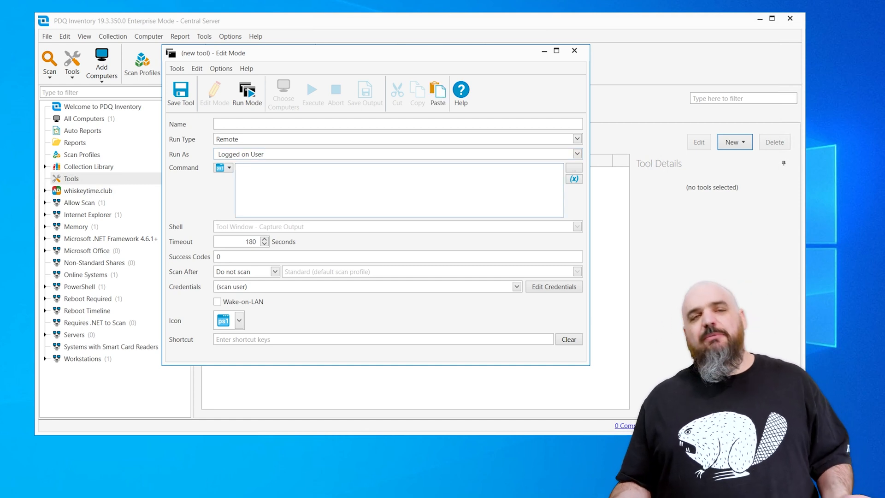
Enter Get-AppxPackage as the tool's PowerShell command.
{"action": "type", "text": "Get-AppxPa"}
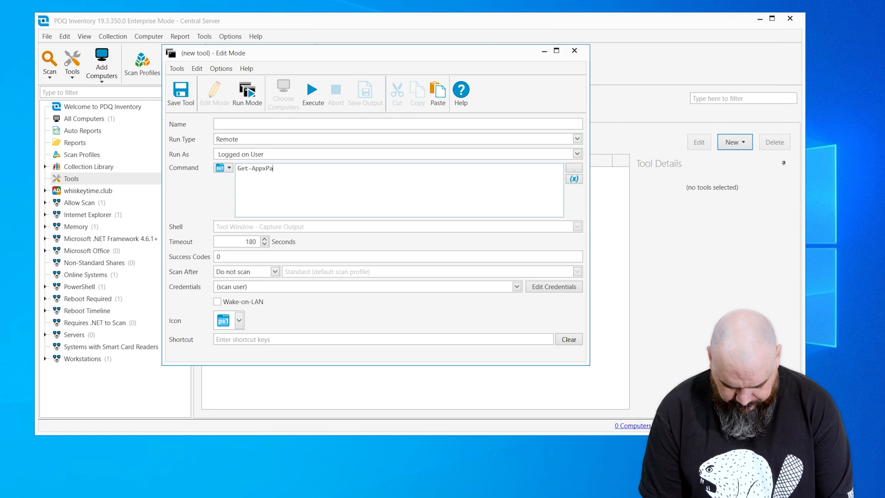
{"action": "type", "text": "ckage"}
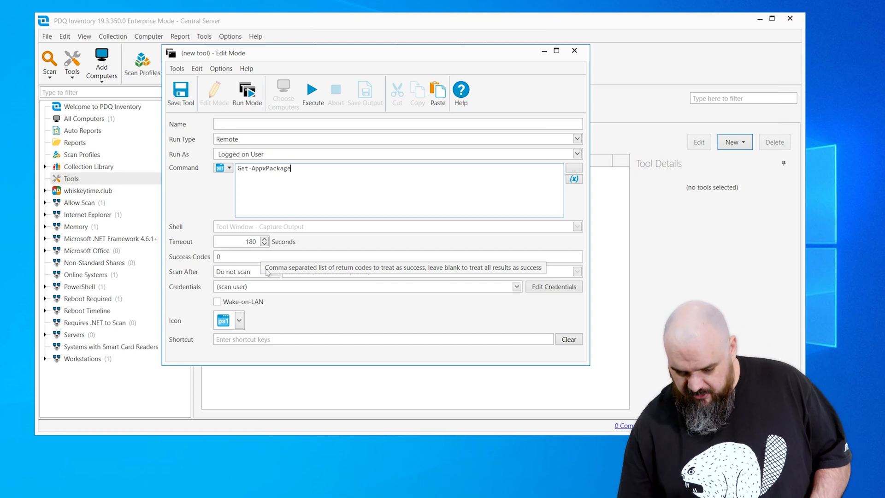
Choose the domain account's saved credentials for the tool.
{"action": "left_click", "coordinate": [514, 286]}
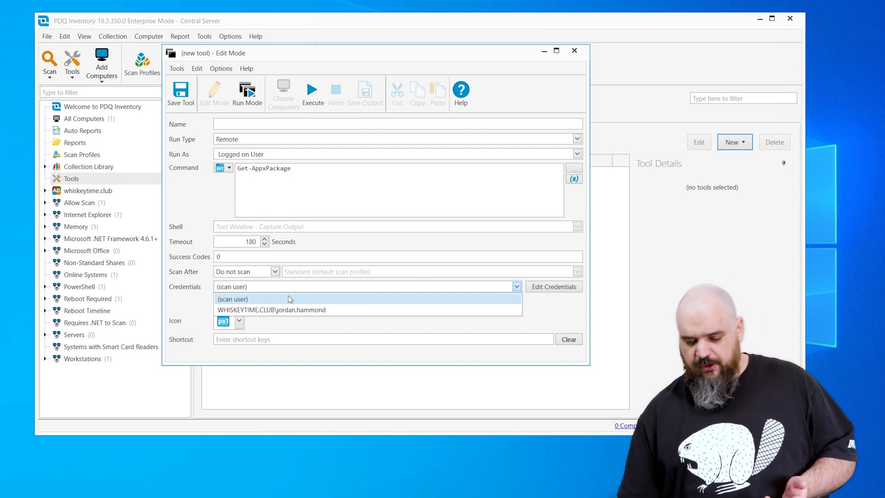
{"action": "left_click", "coordinate": [271, 310]}
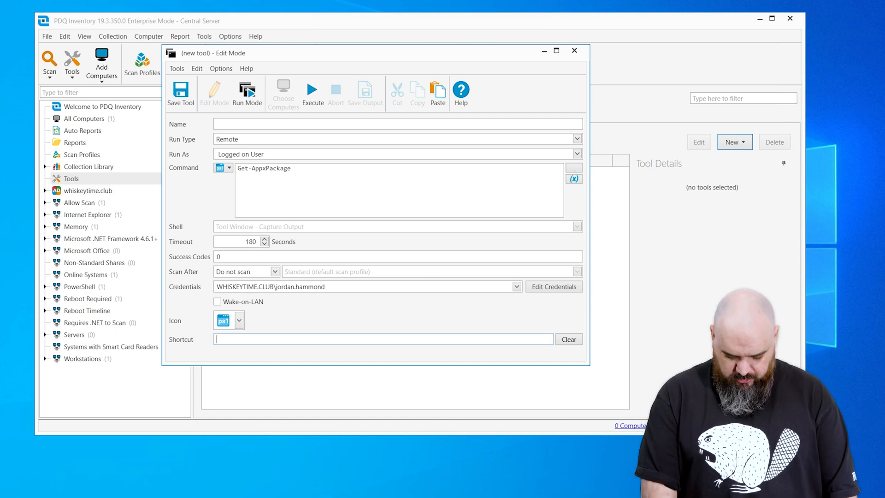
Assign shortcut Ctrl+Shift+M, name the tool Appx, and save it.
{"action": "type", "text": "Ctrl+Shift+M"}
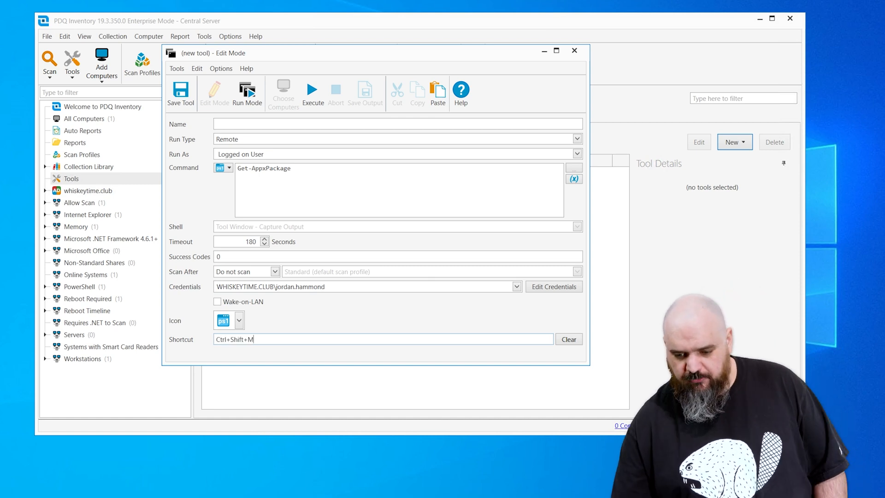
{"action": "left_click", "coordinate": [395, 123]}
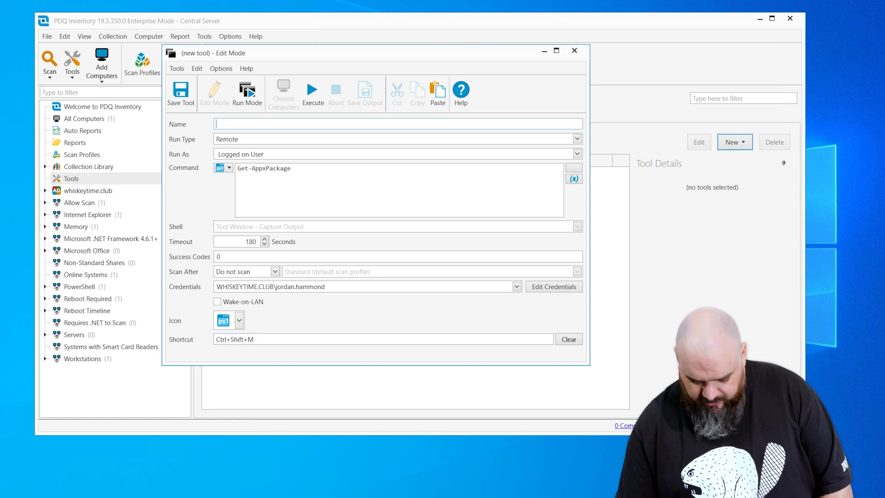
{"action": "type", "text": "Appx"}
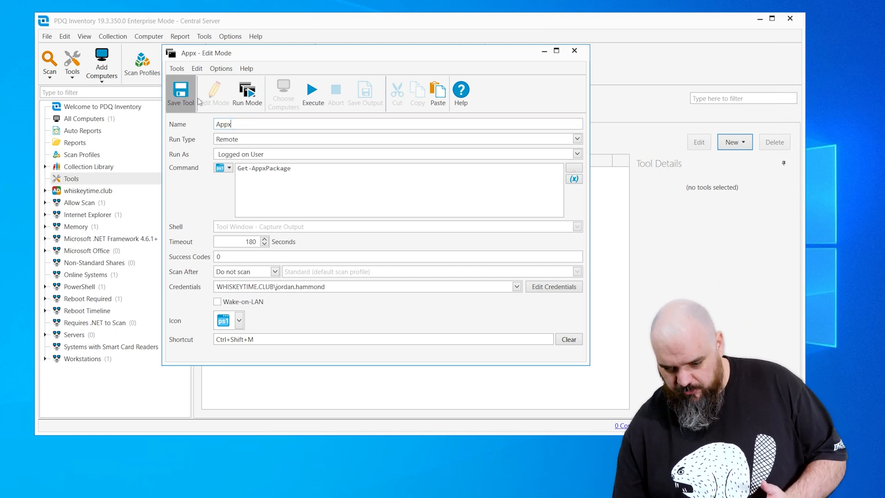
{"action": "left_click", "coordinate": [180, 93]}
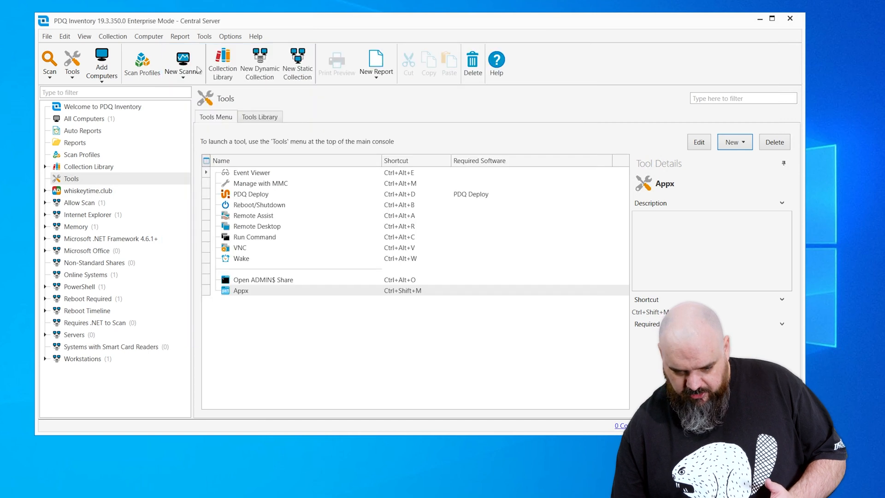
Select DEADPOOL from the All Computers list as the target machine.
{"action": "left_click", "coordinate": [84, 119]}
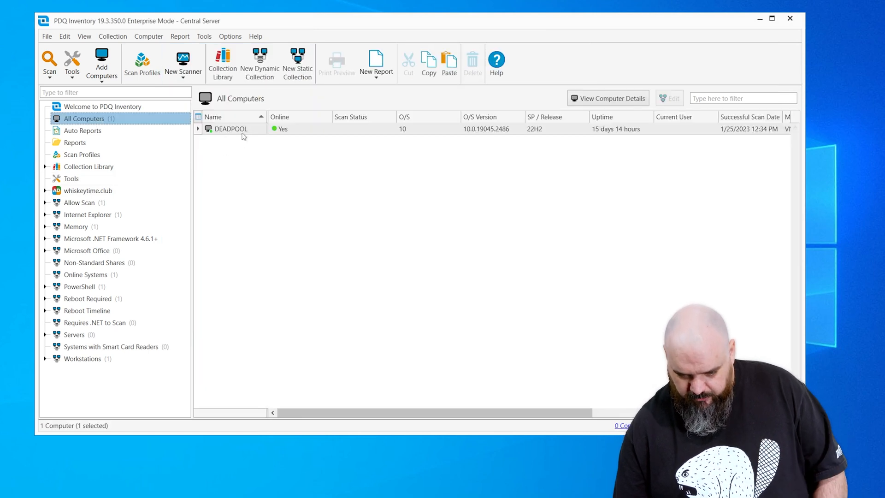
{"action": "left_click", "coordinate": [230, 129]}
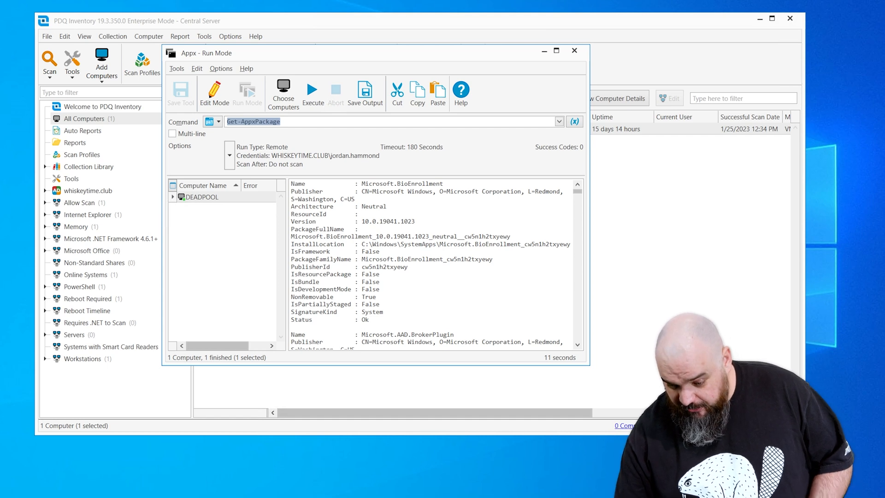
Scroll the Appx output on DEADPOOL to entries like Microsoft.NET.Native.Framework.2.2.
{"action": "scroll", "scroll_direction": "down", "scroll_amount": 3}
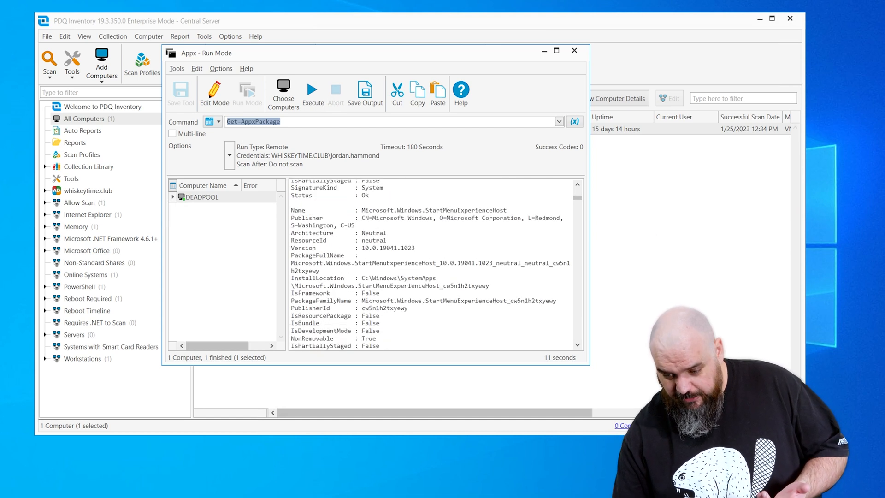
{"action": "scroll", "scroll_direction": "down", "scroll_amount": 3}
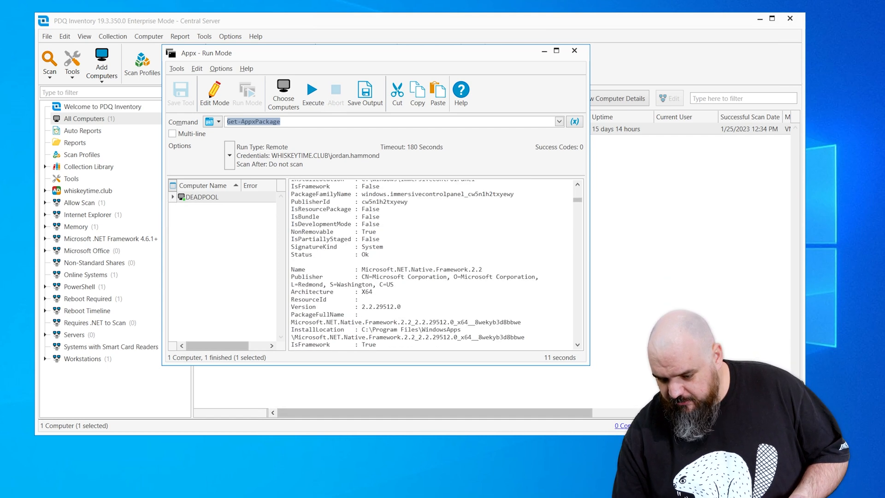
{"action": "mouse_move", "coordinate": [510, 158]}
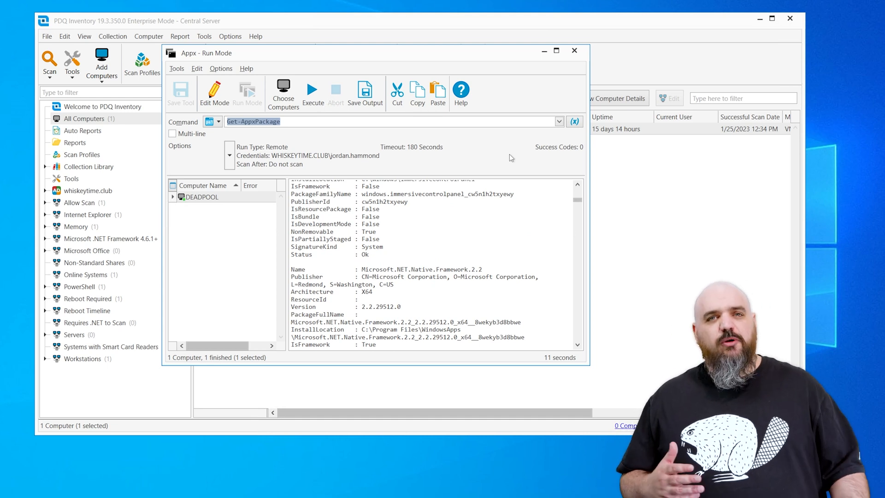